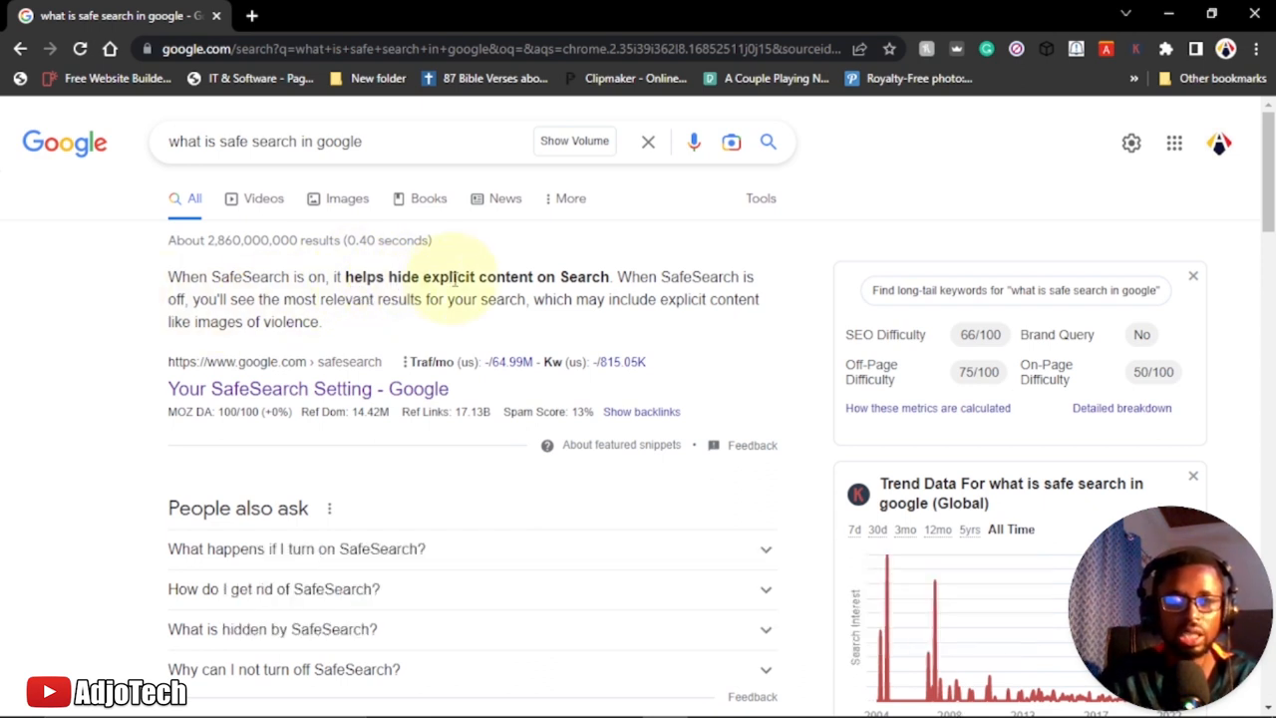
mouse_move(658, 283)
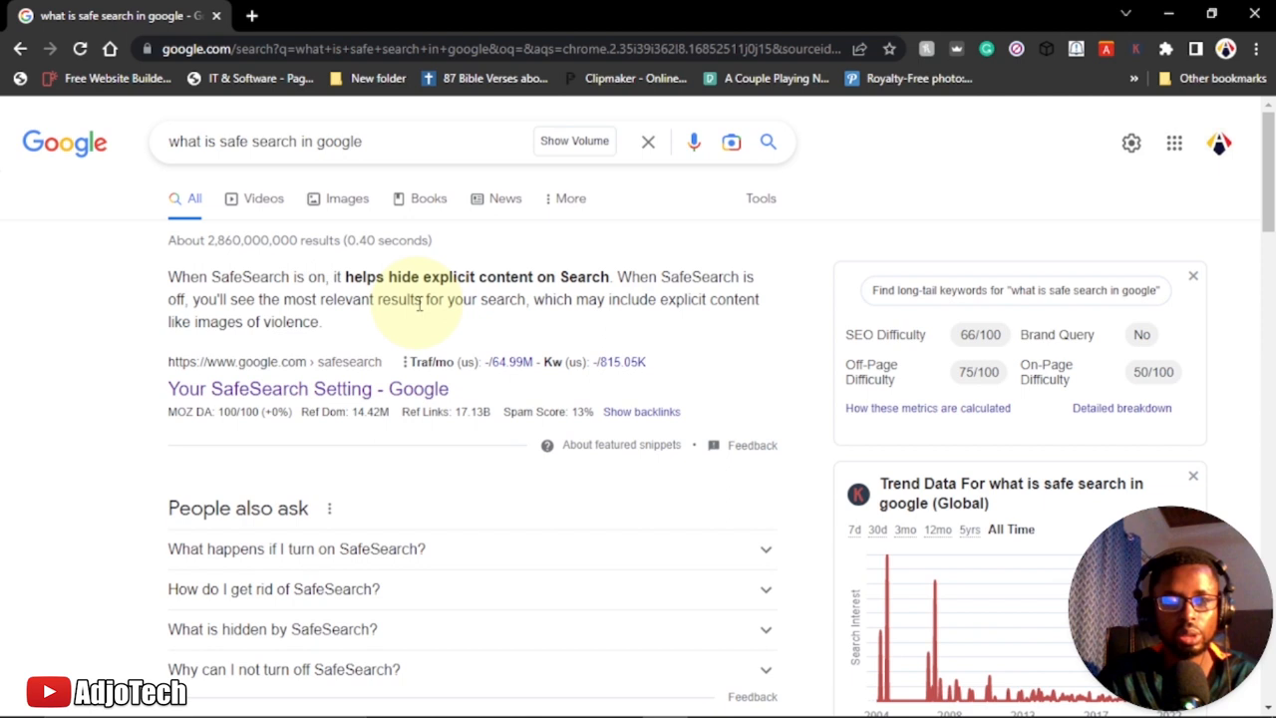
mouse_move(537, 323)
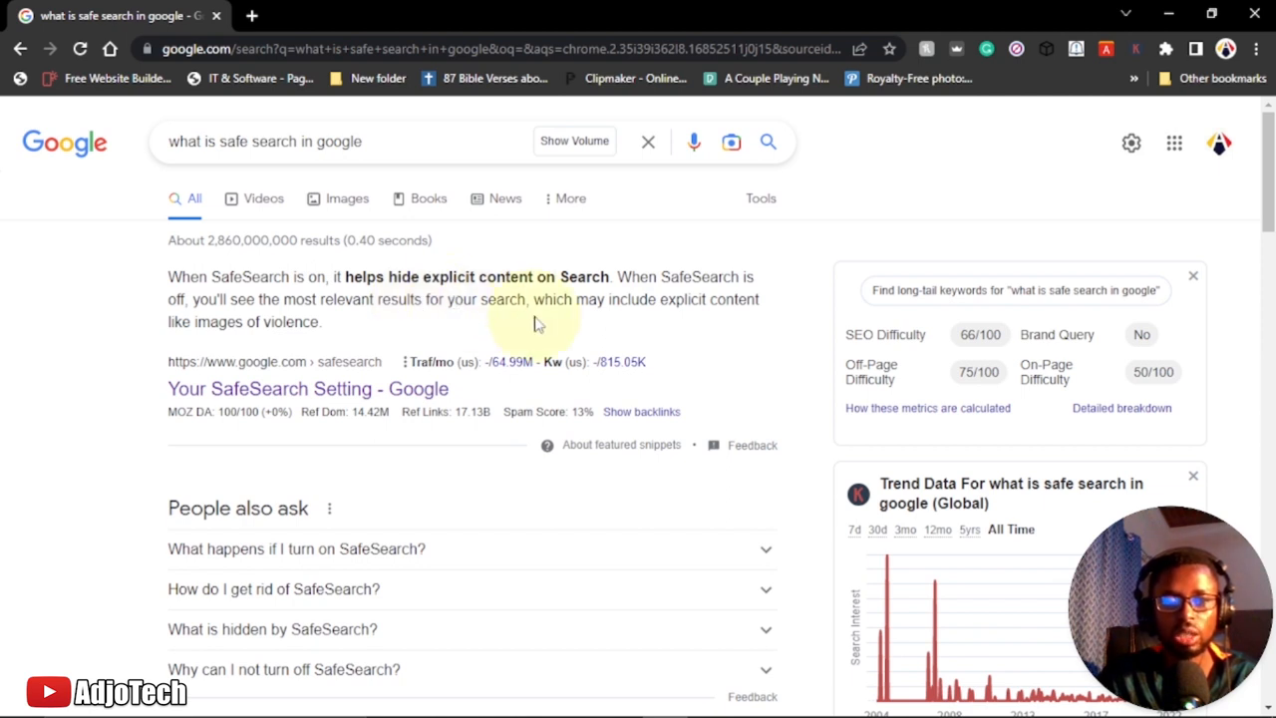
mouse_move(475, 335)
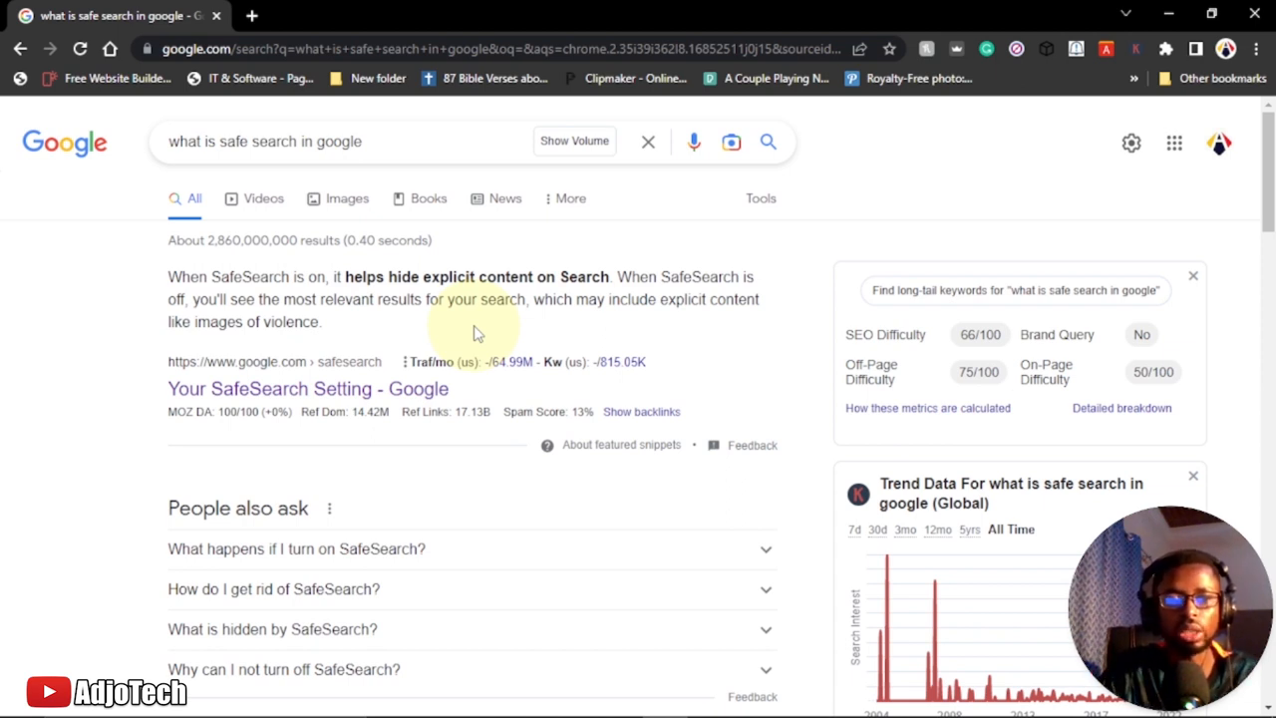
mouse_move(4, 339)
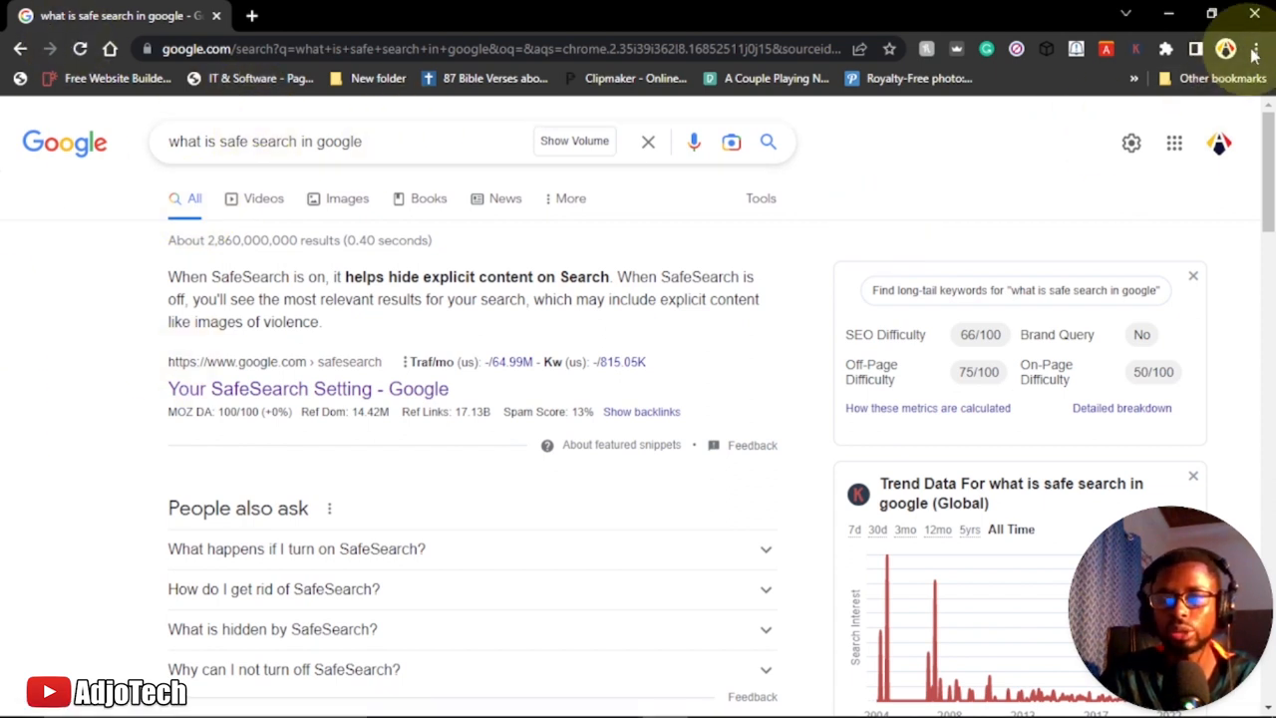
Rerun the 'what is safe search in google' query in a new tab.
left_click(1256, 48)
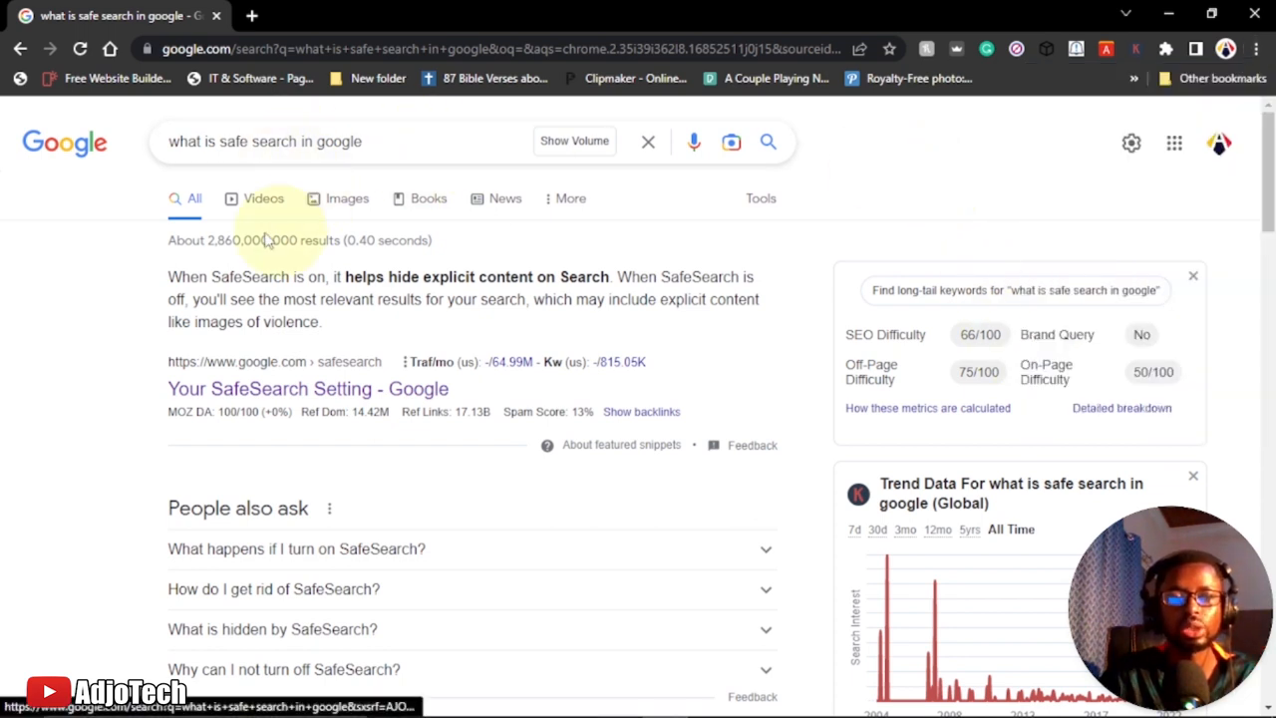
left_click(251, 16)
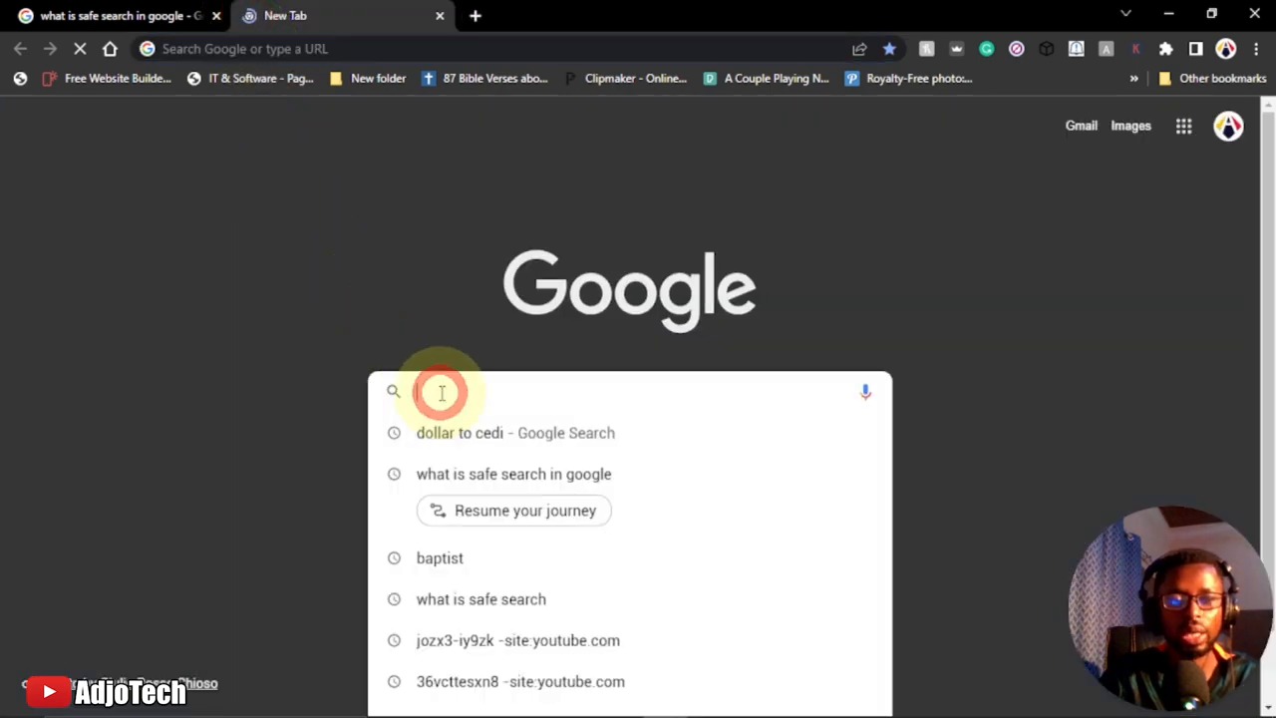
left_click(514, 475)
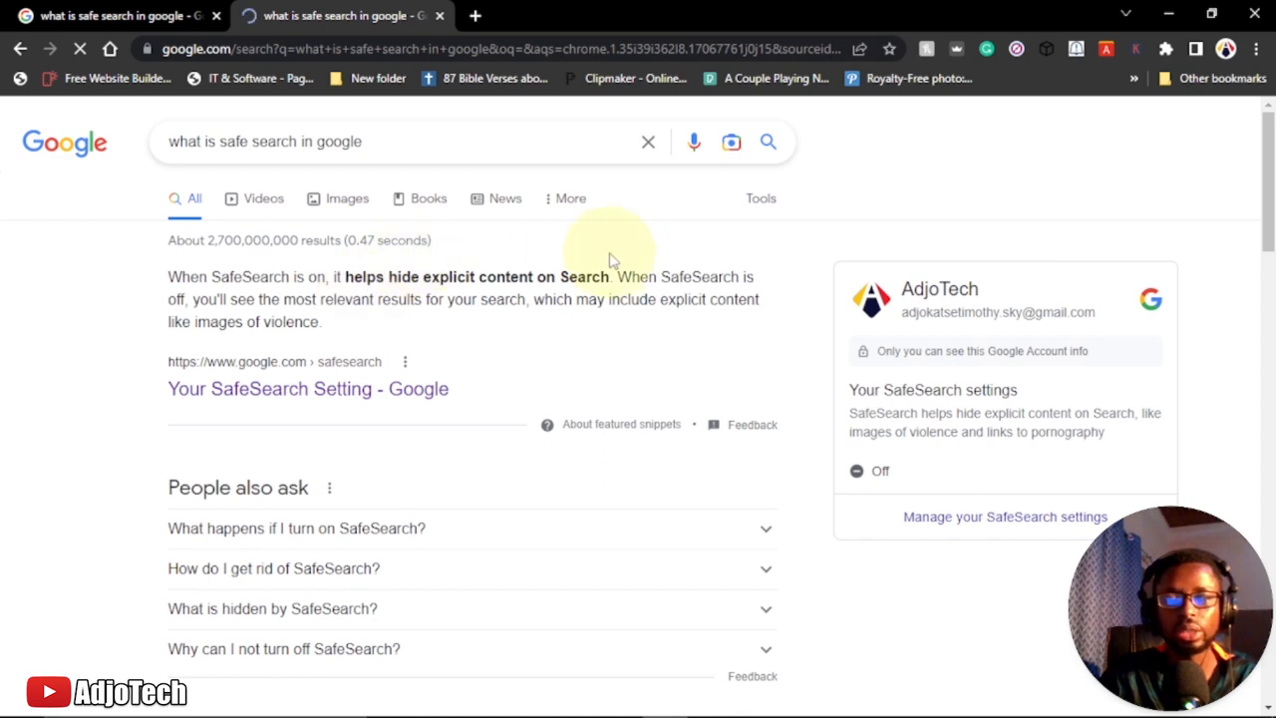
mouse_move(997, 175)
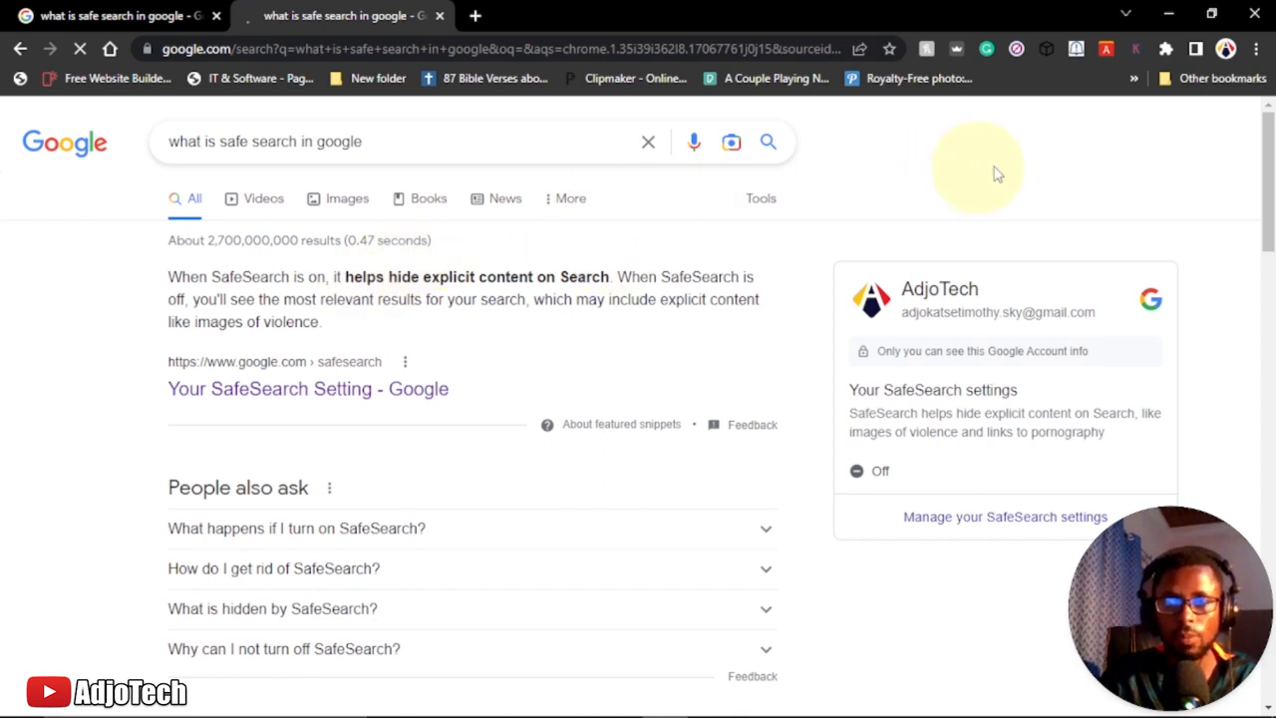
mouse_move(1095, 158)
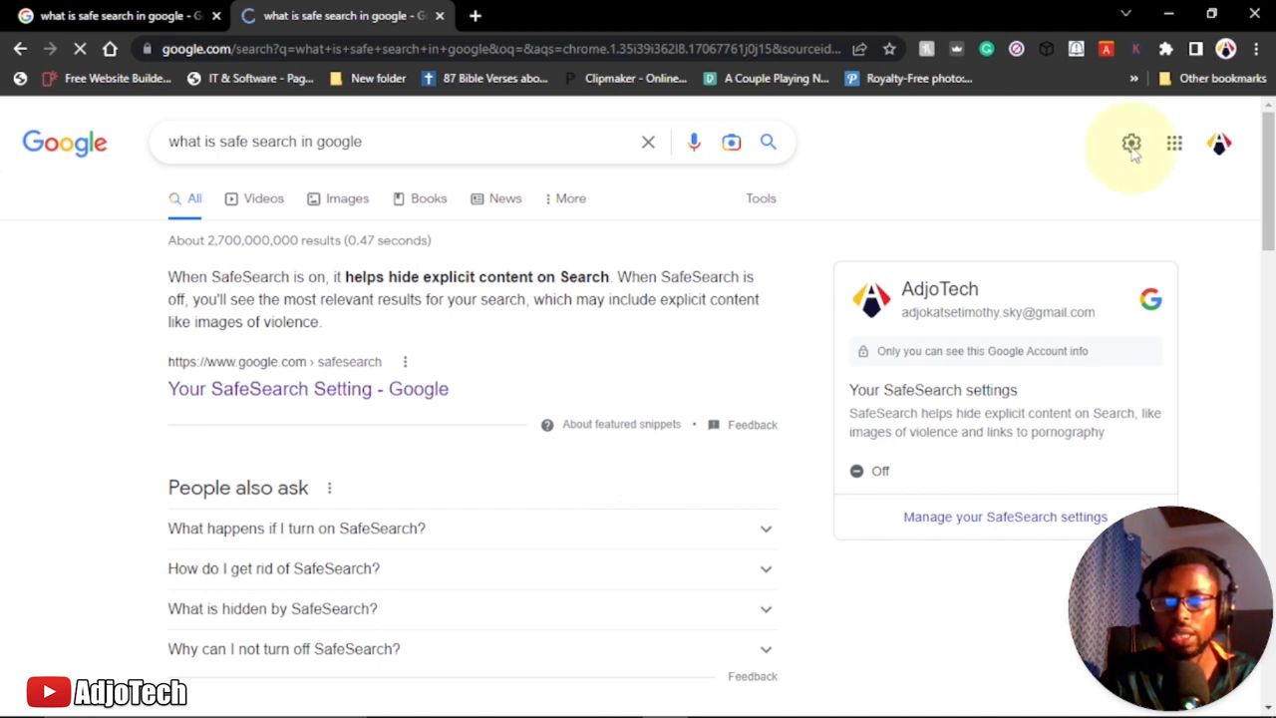
Bring up the Quick Settings panel from the gear icon on the results page.
left_click(1133, 144)
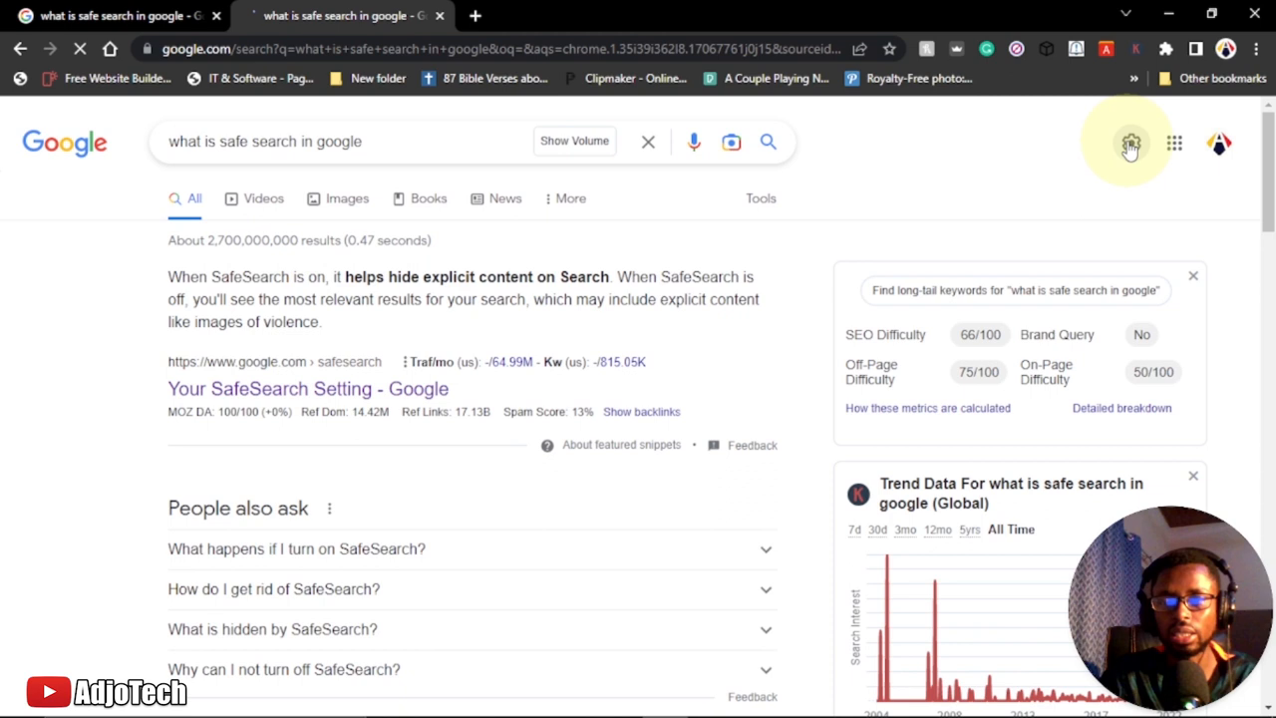
mouse_move(1129, 144)
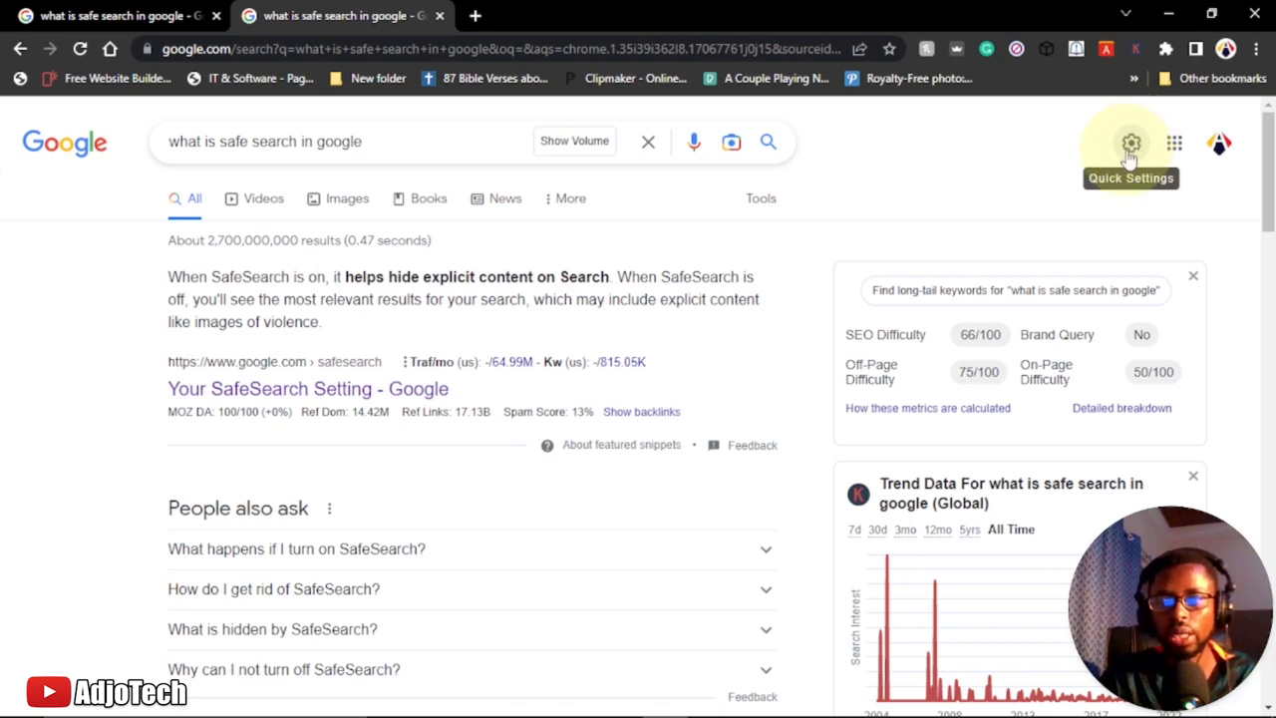
left_click(1130, 144)
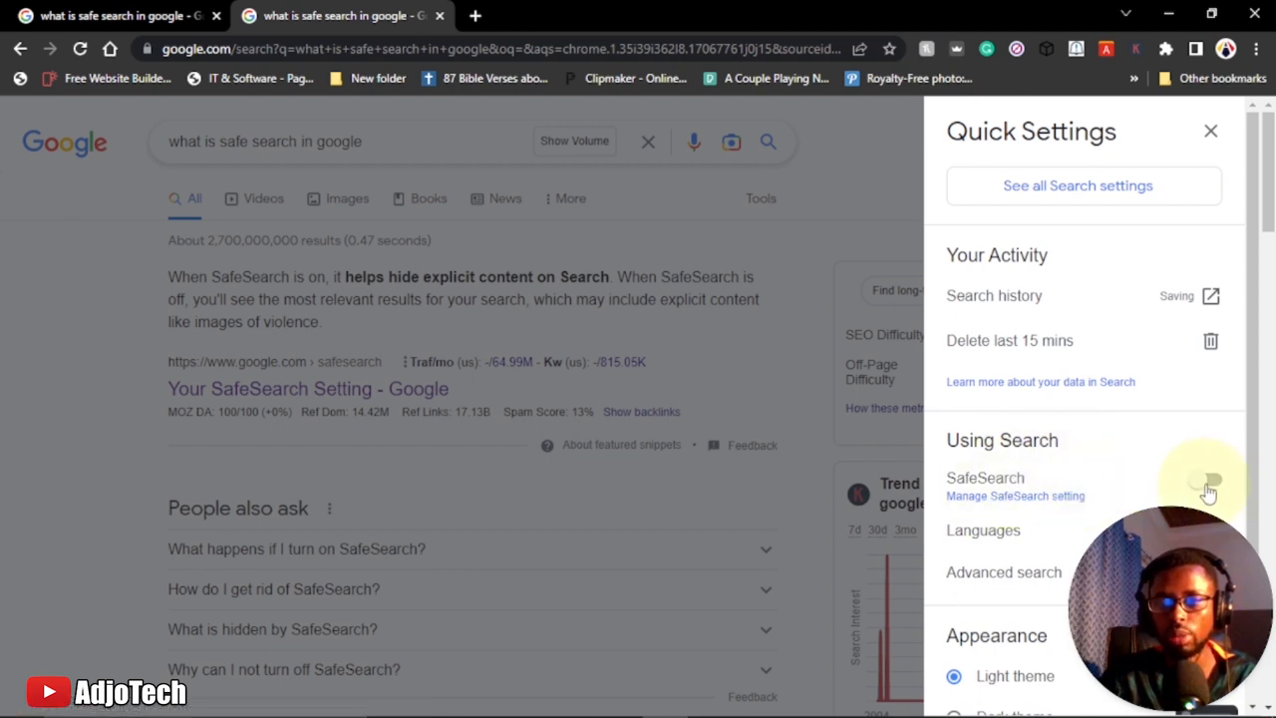
Choose 'Manage SafeSearch setting' under Using Search, with SafeSearch still off.
left_click(1209, 481)
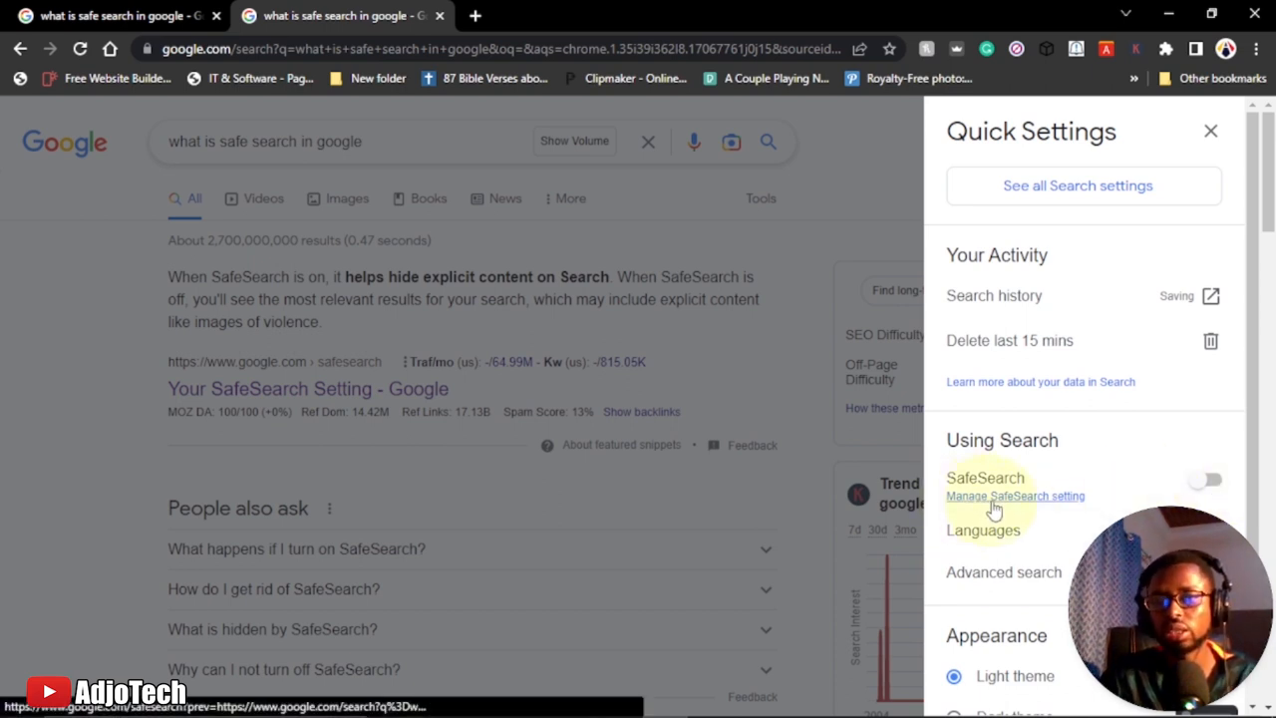
left_click(1015, 494)
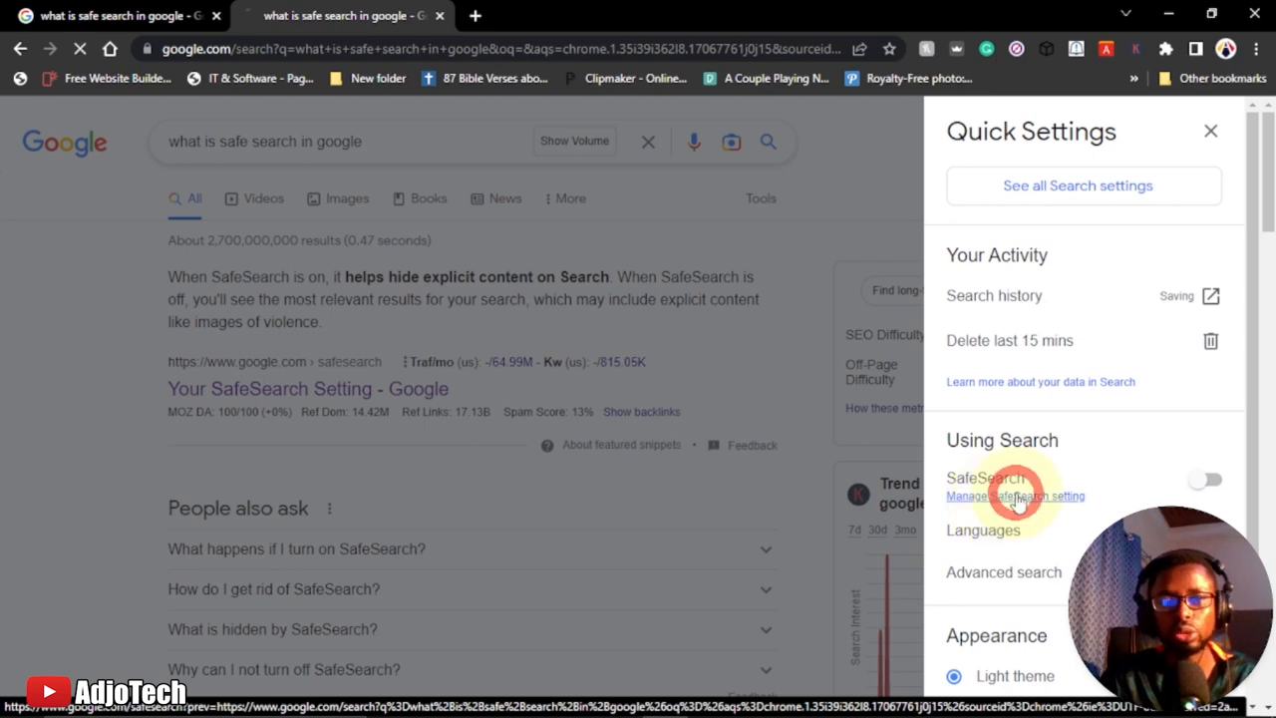
On the 'Your SafeSearch setting' page, expand 'More about SafeSearch'.
left_click(1015, 494)
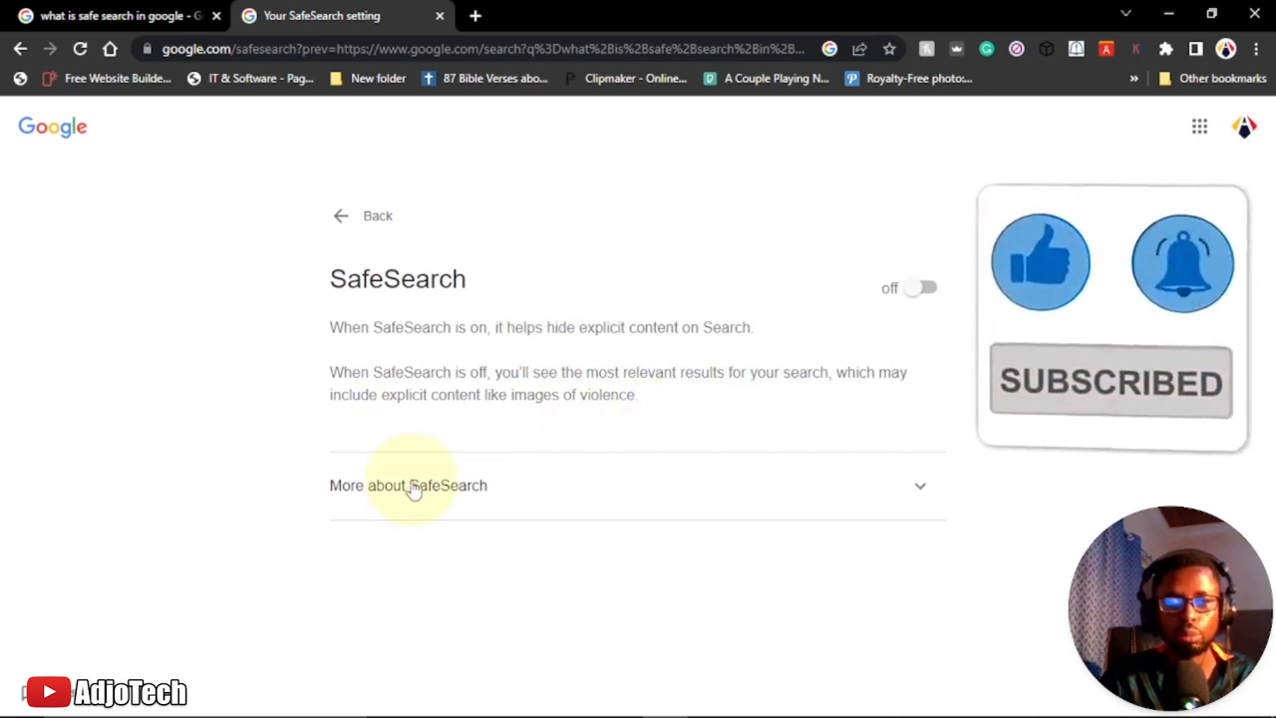
left_click(408, 487)
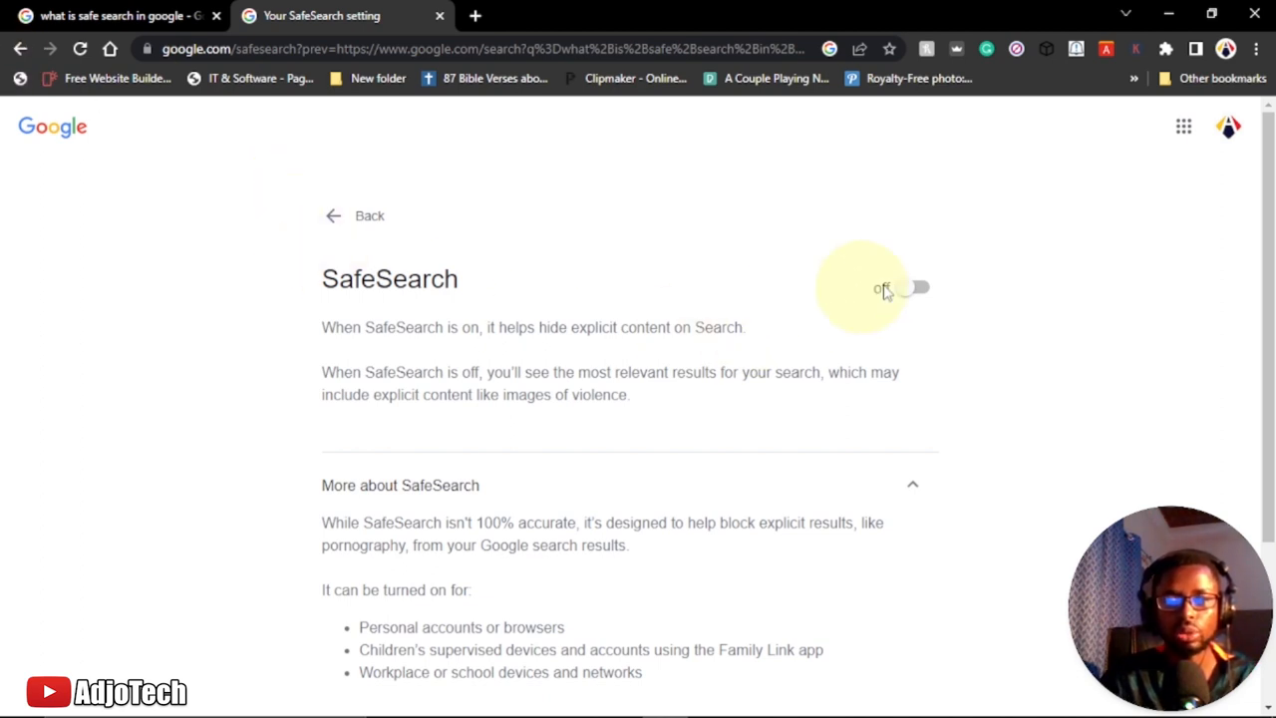
Switch the SafeSearch toggle from off to on, confirming SafeSearch is now on.
left_click(914, 288)
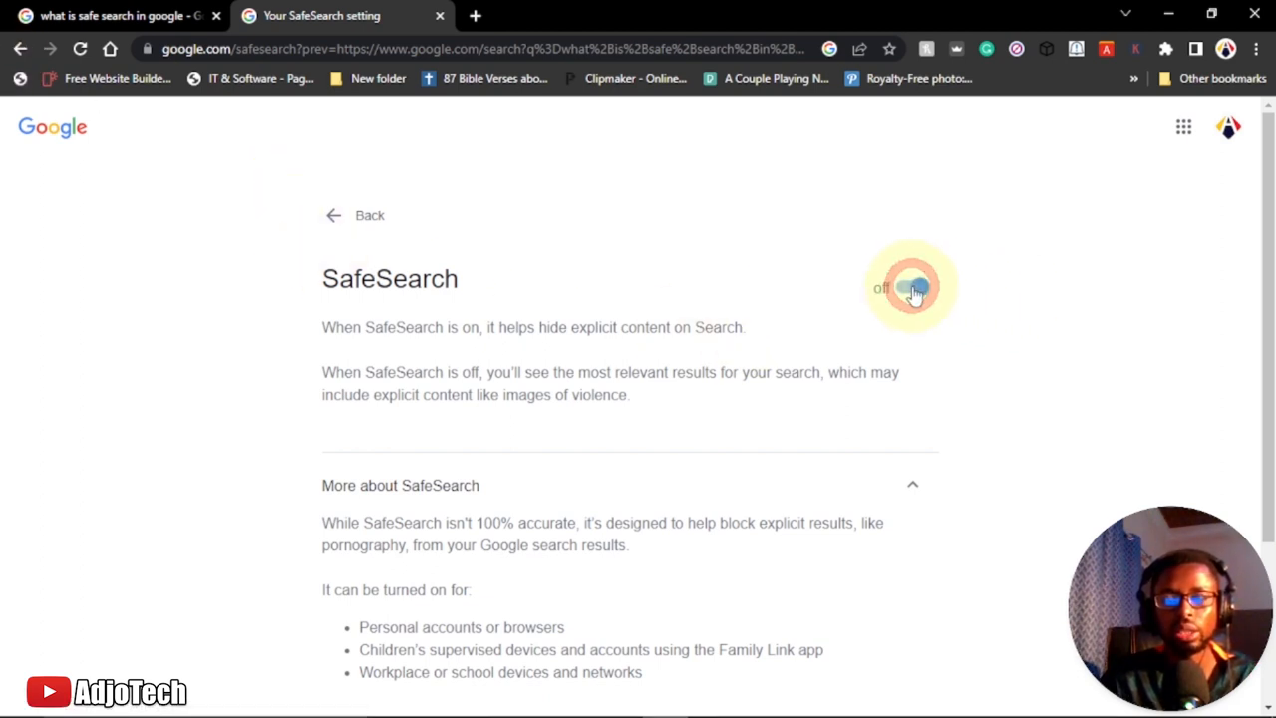
left_click(910, 288)
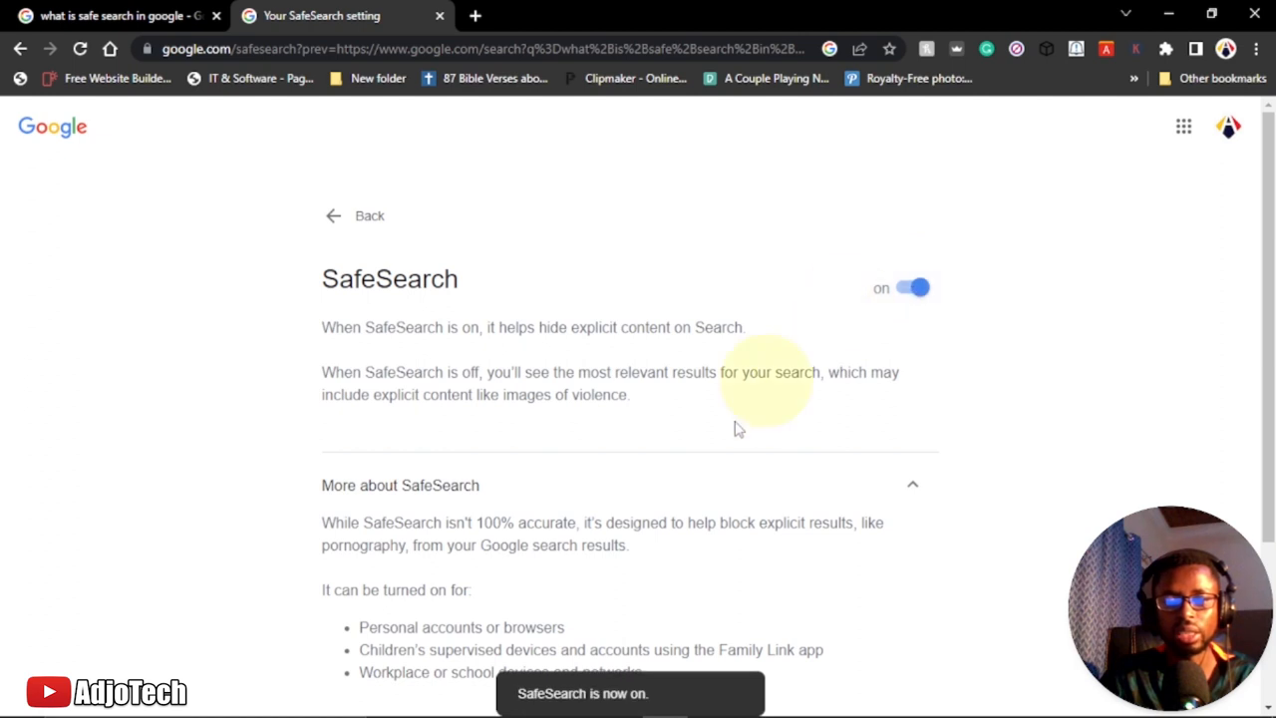
mouse_move(874, 402)
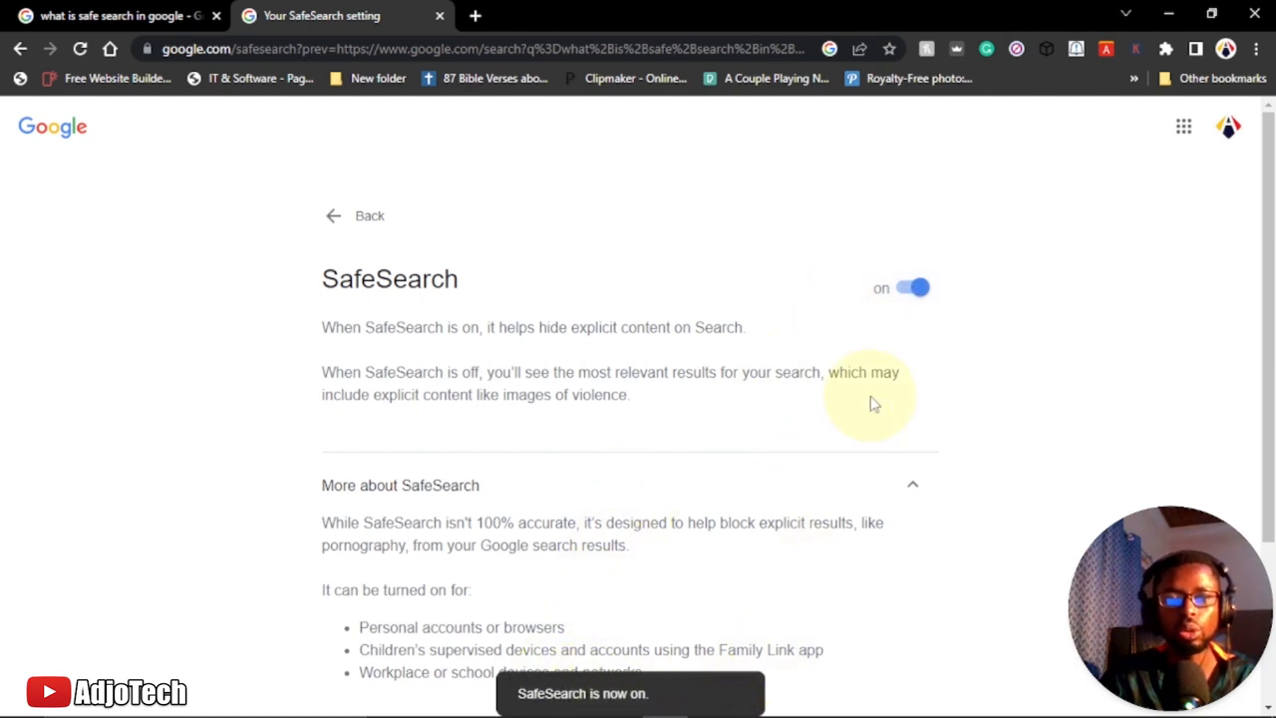
mouse_move(865, 389)
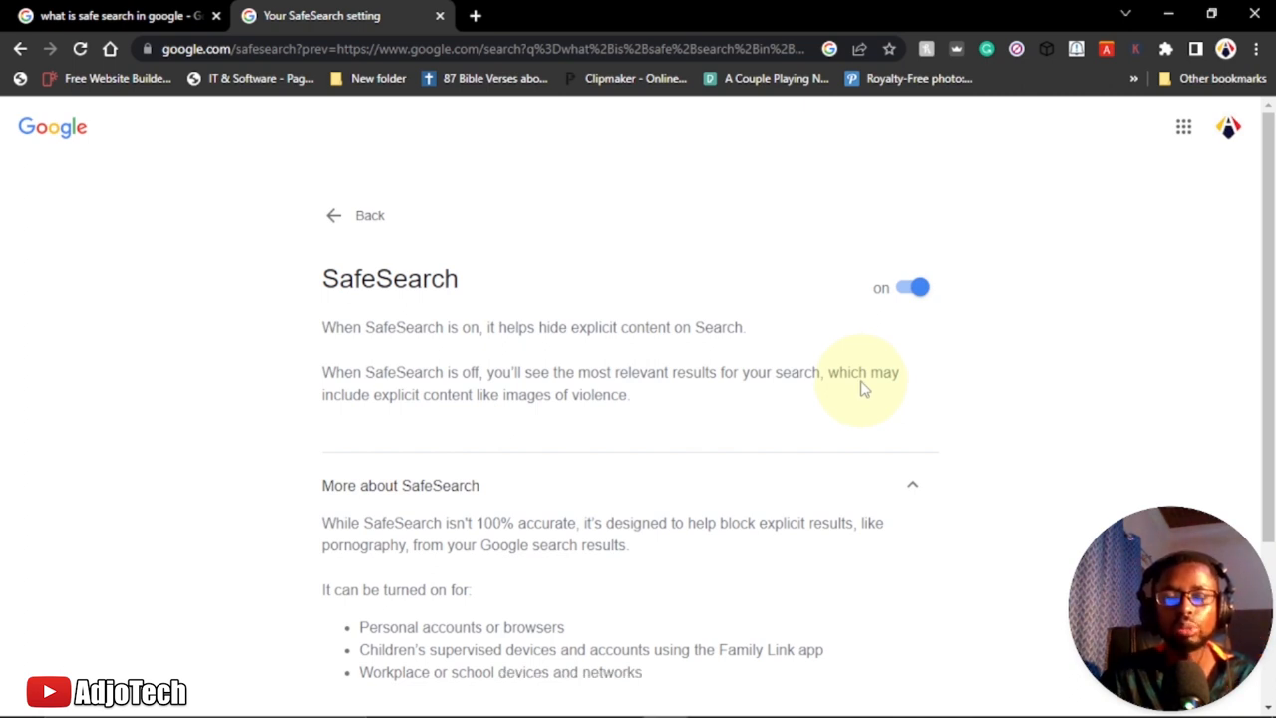
mouse_move(758, 347)
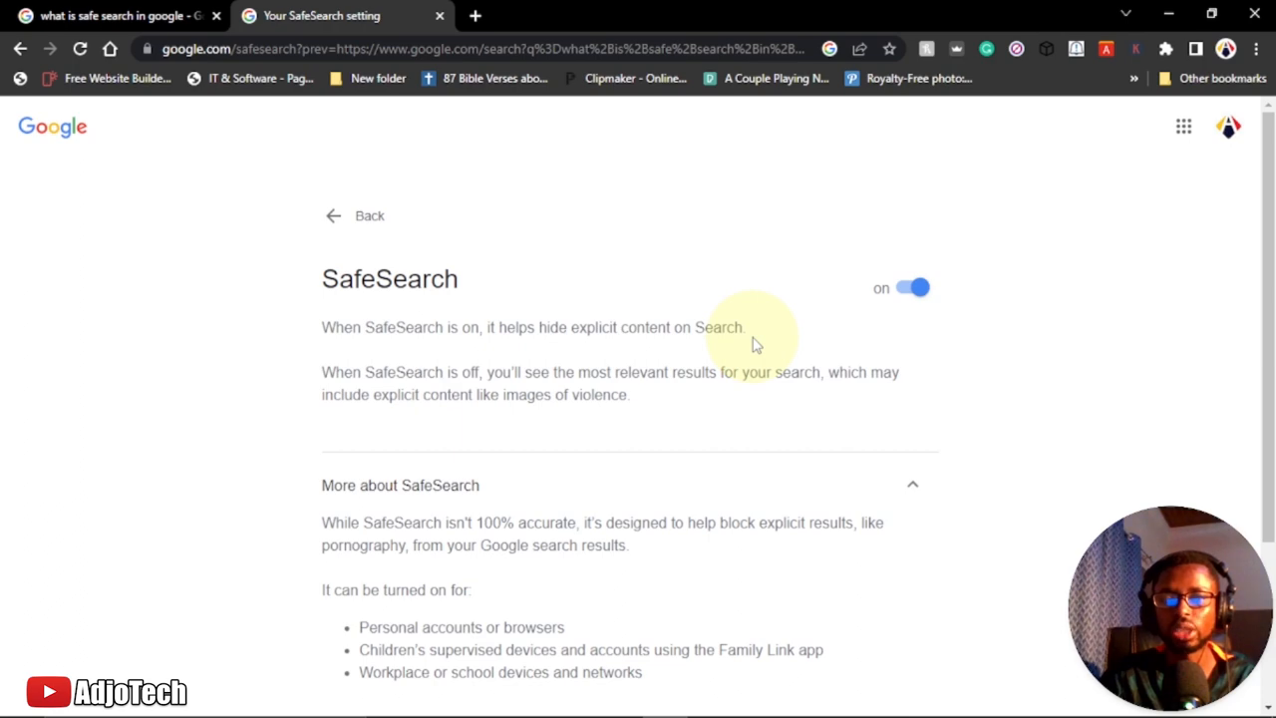
mouse_move(469, 289)
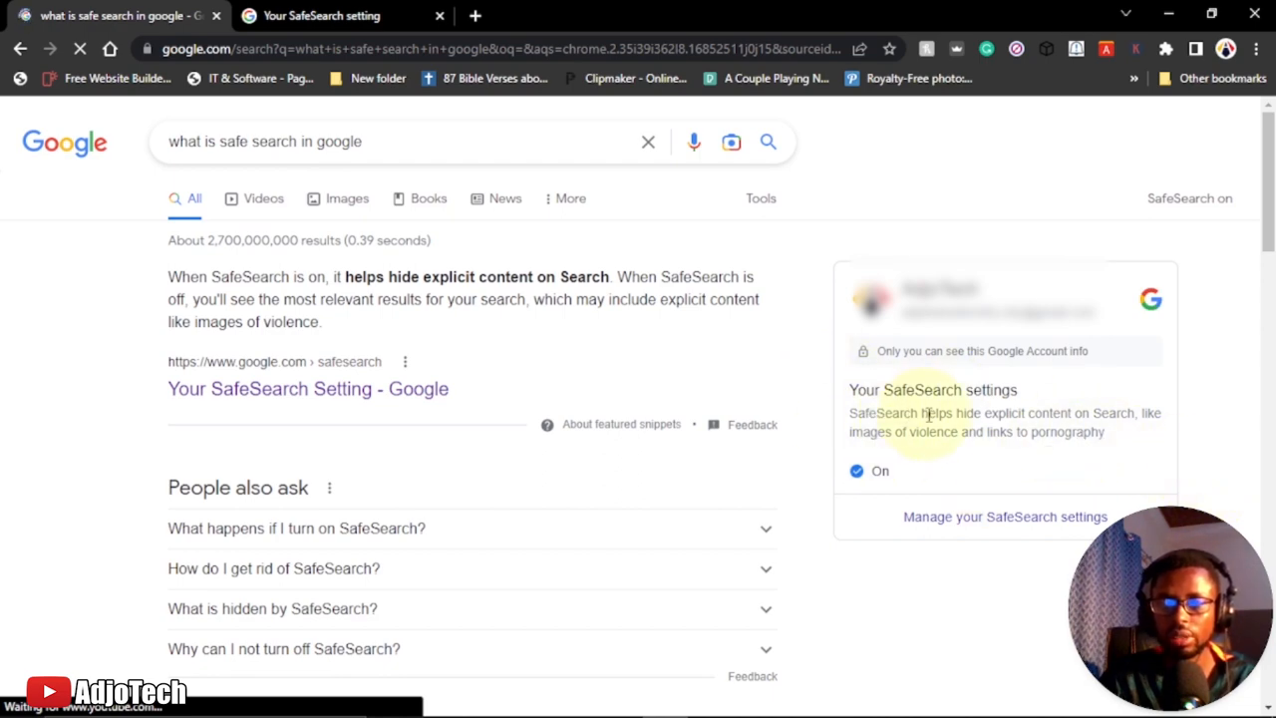
Scroll the reloaded results to see the SafeSearch card now showing On.
scroll("down", 3)
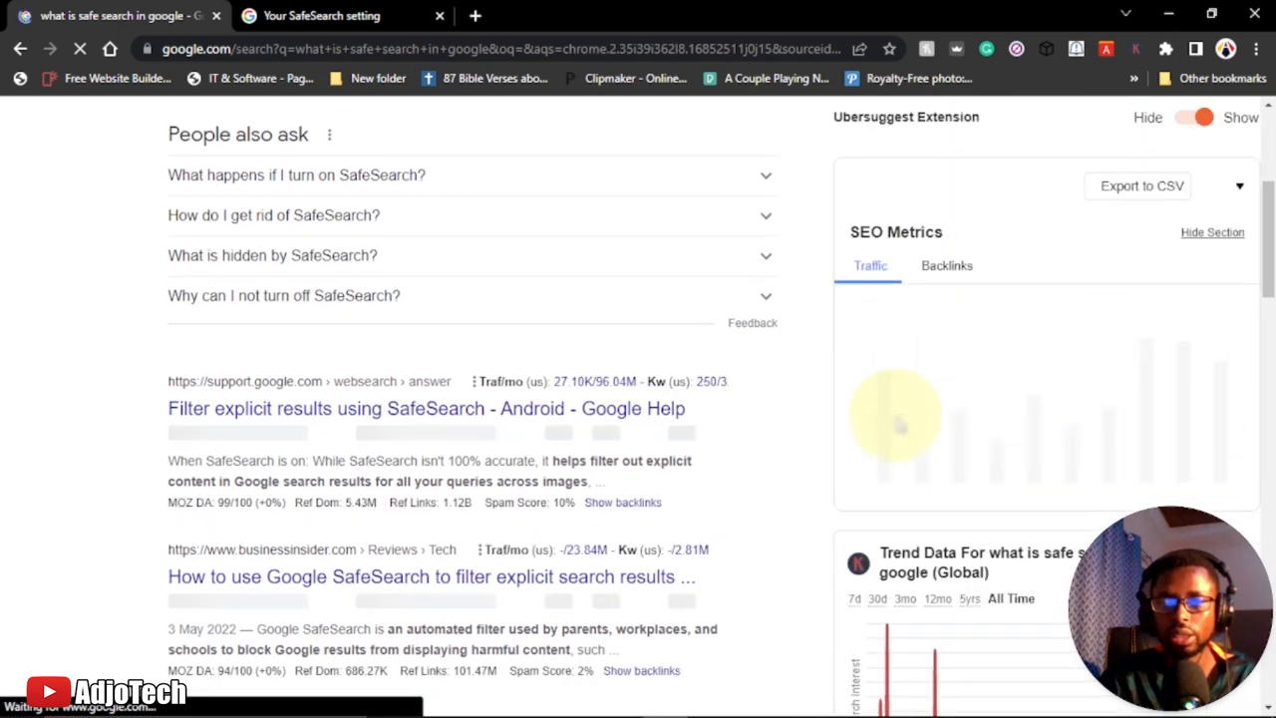
scroll("down", 3)
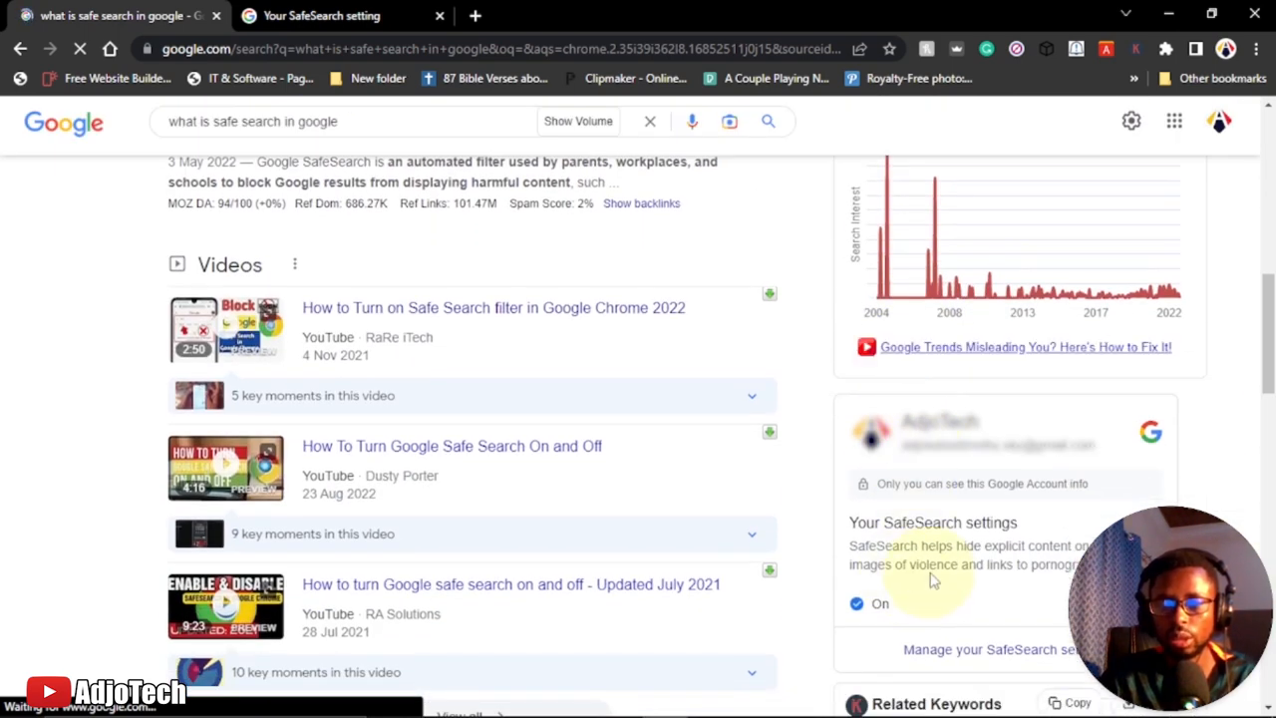